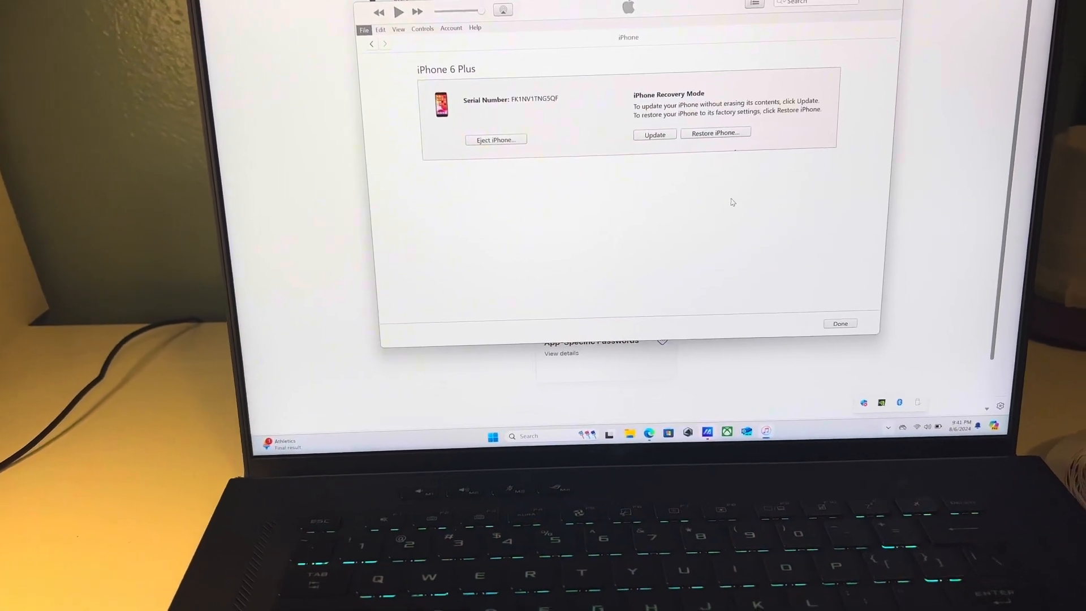
- Begin a Restore and Update of the iPhone 6 Plus, continuing past the update notes and agreeing to the iOS licence
left_click(715, 132)
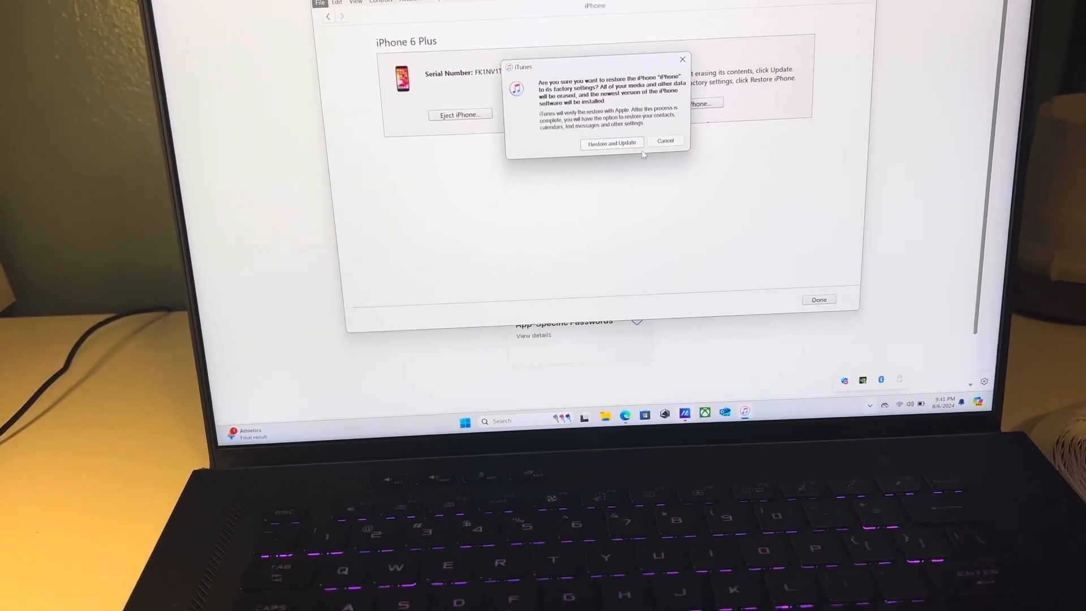
left_click(611, 144)
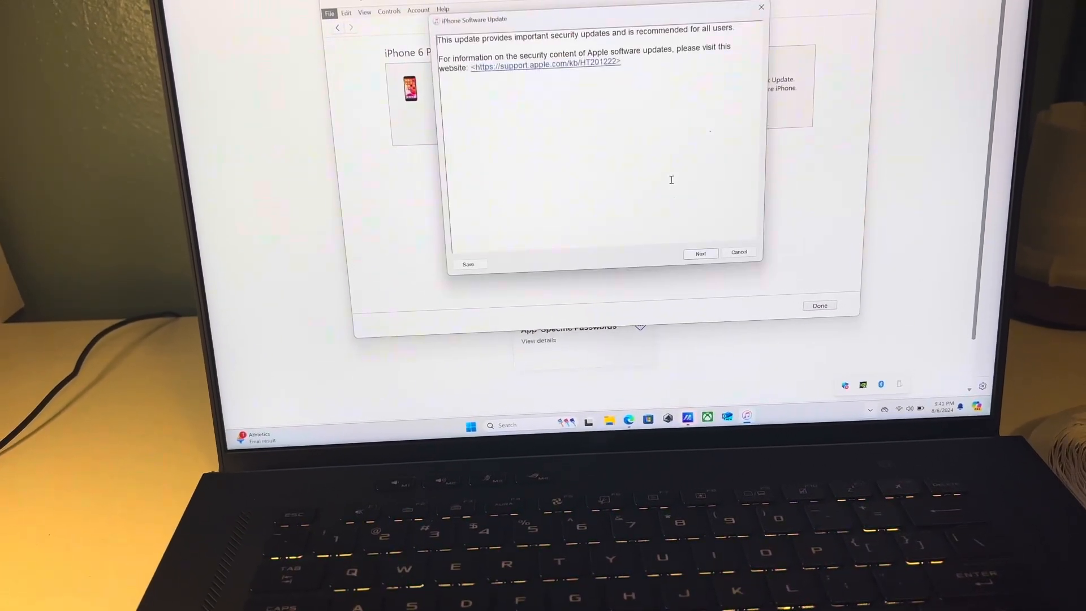
left_click(701, 253)
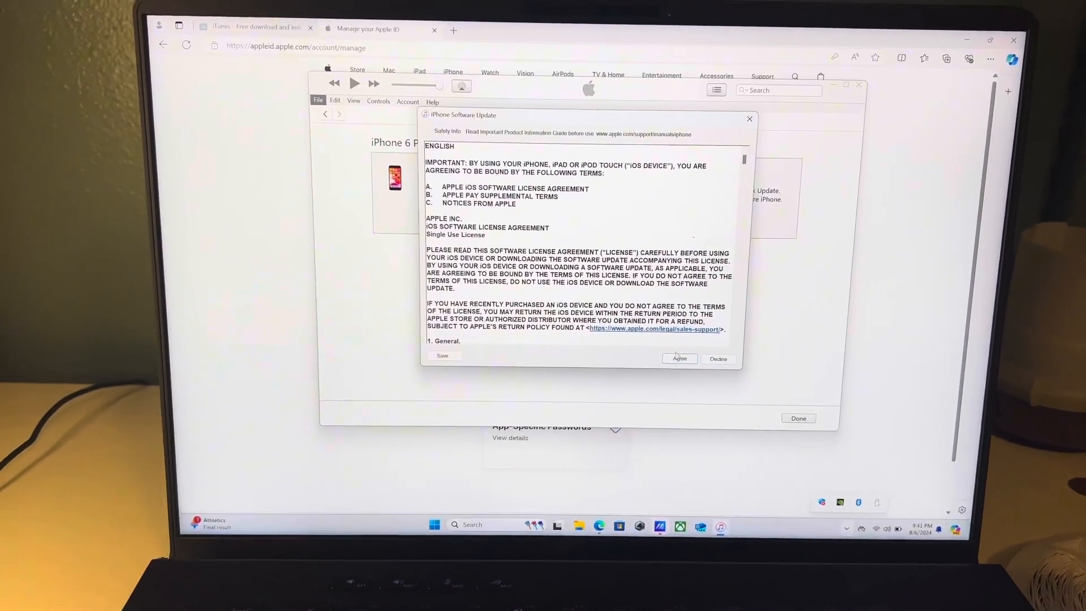
left_click(679, 359)
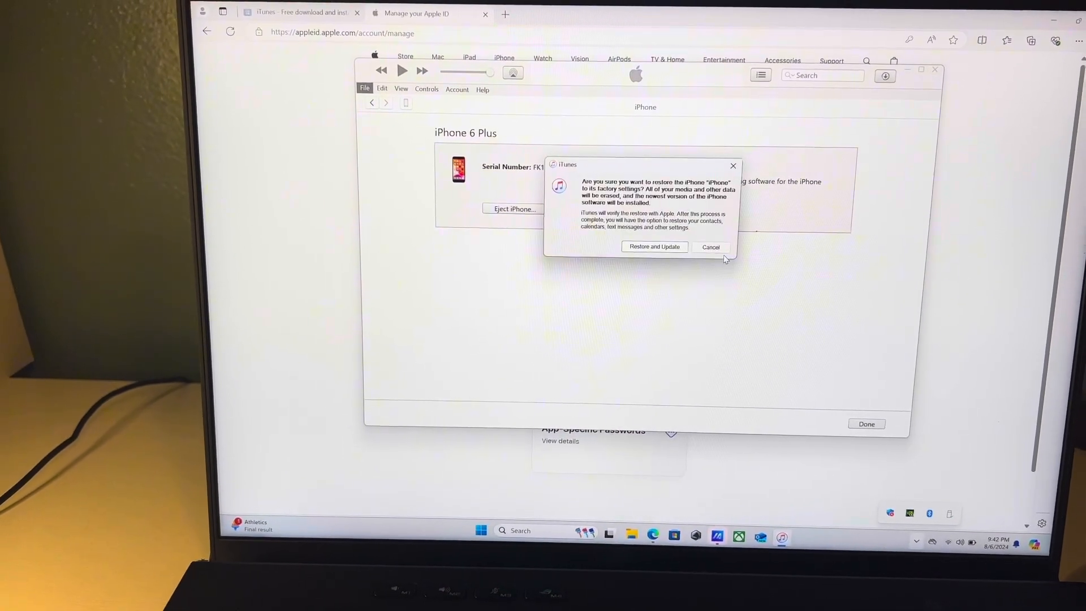
- Confirm Restore and Update so the iPhone software starts downloading, then return to the Music store page
left_click(653, 247)
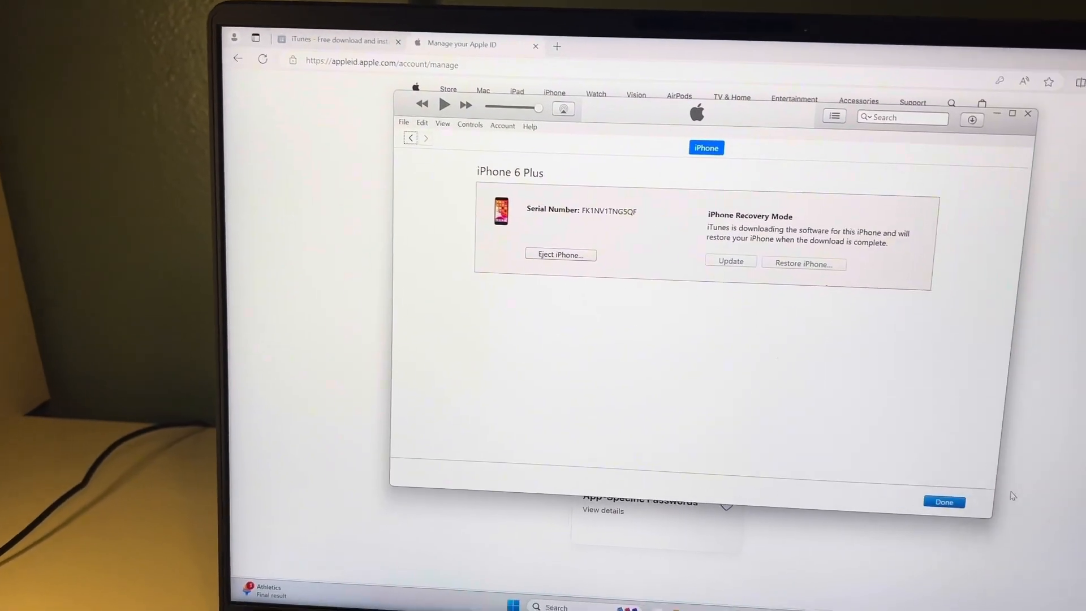
left_click(943, 503)
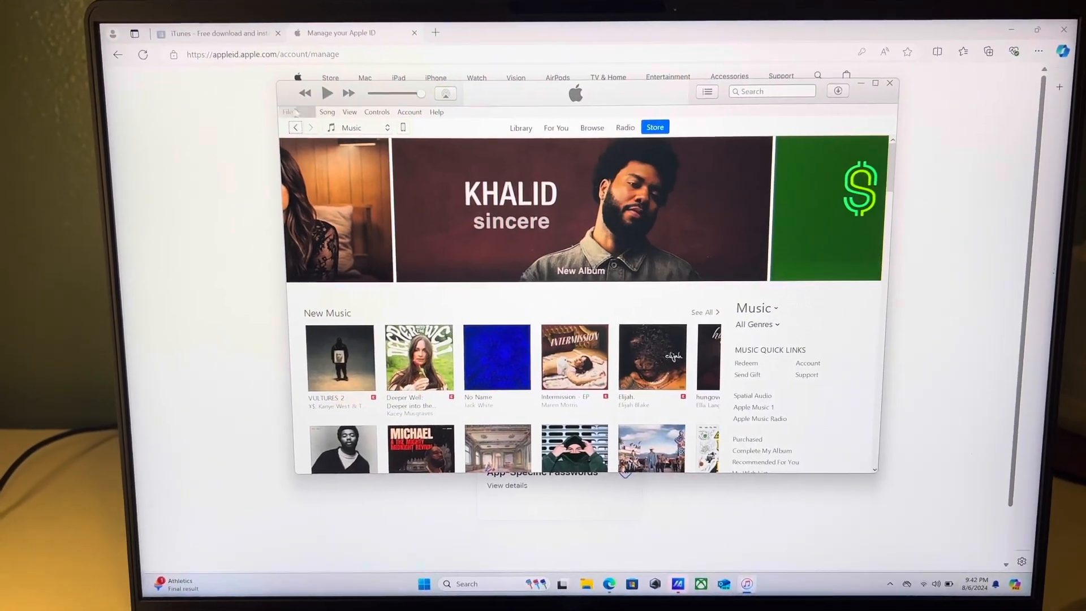
- Show the downloads list with the iPhone Software Update progress, after briefly browsing the Edit menu
left_click(316, 110)
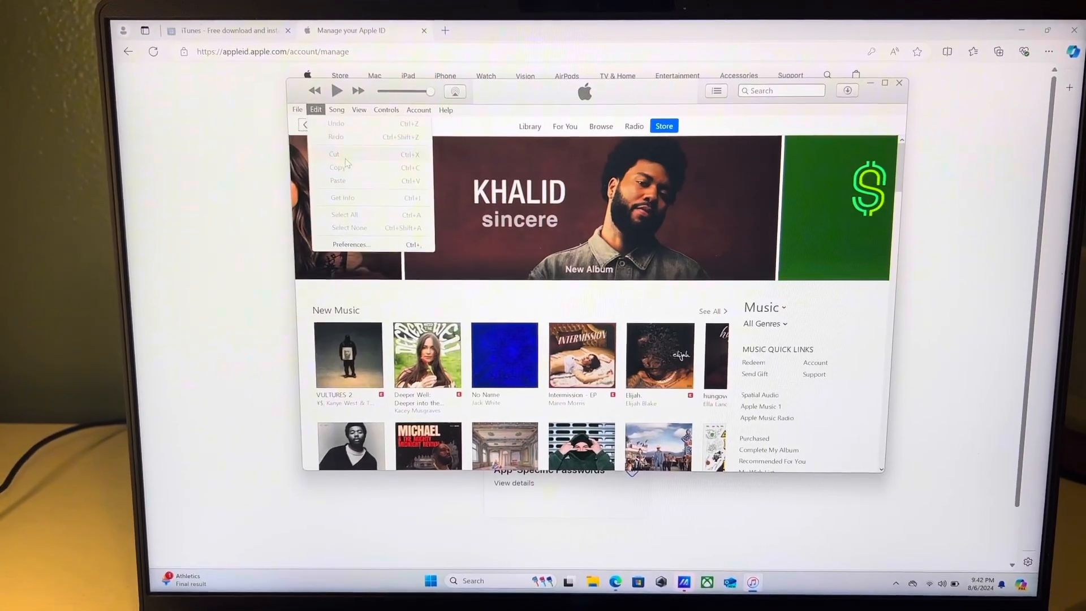
left_click(298, 110)
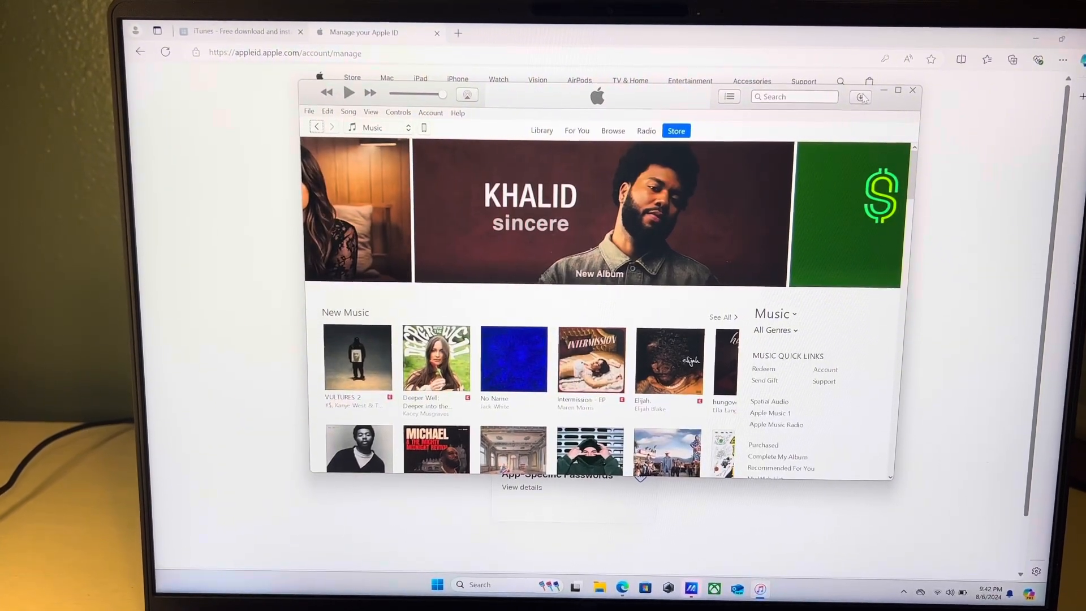
left_click(862, 98)
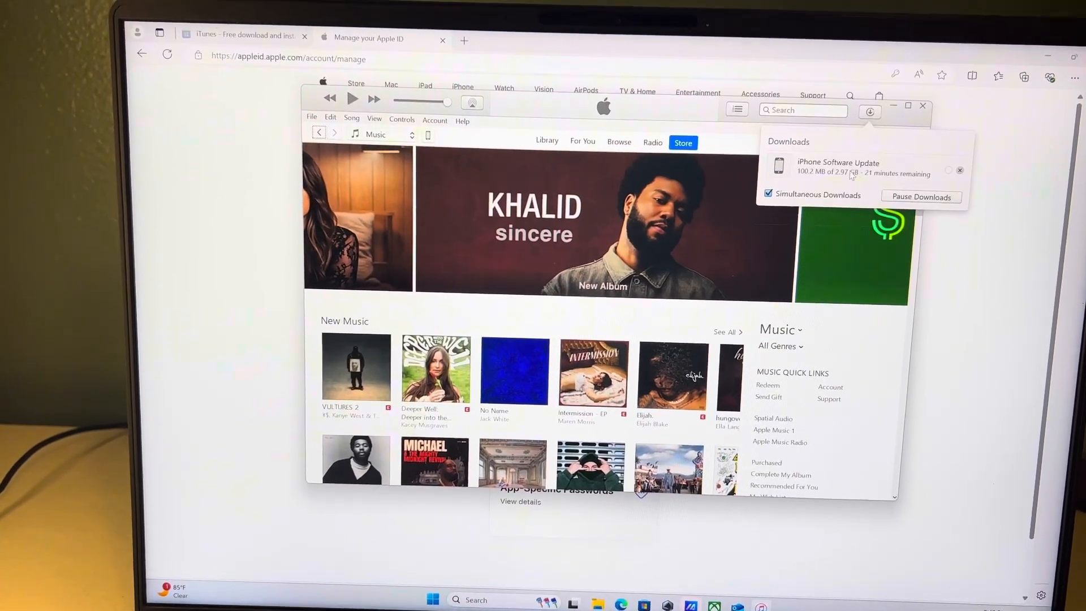